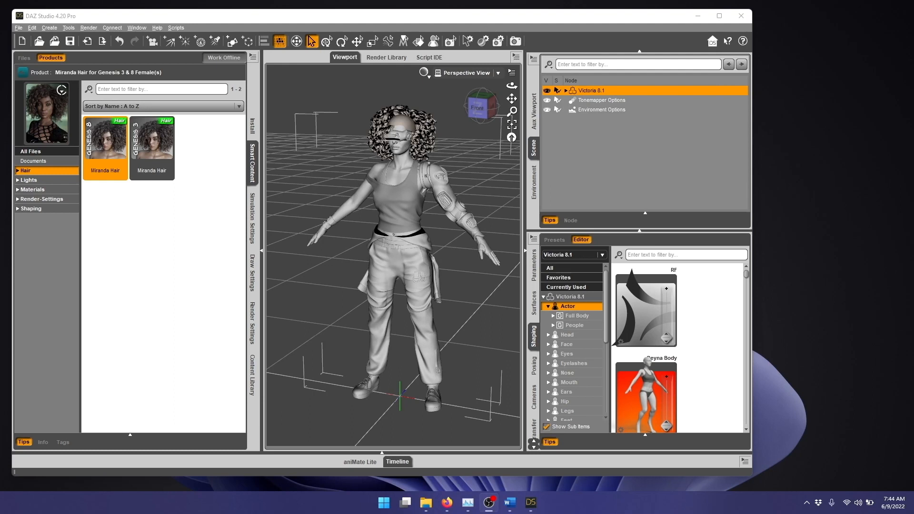
{"action": "mouse_move", "coordinate": [168, 317]}
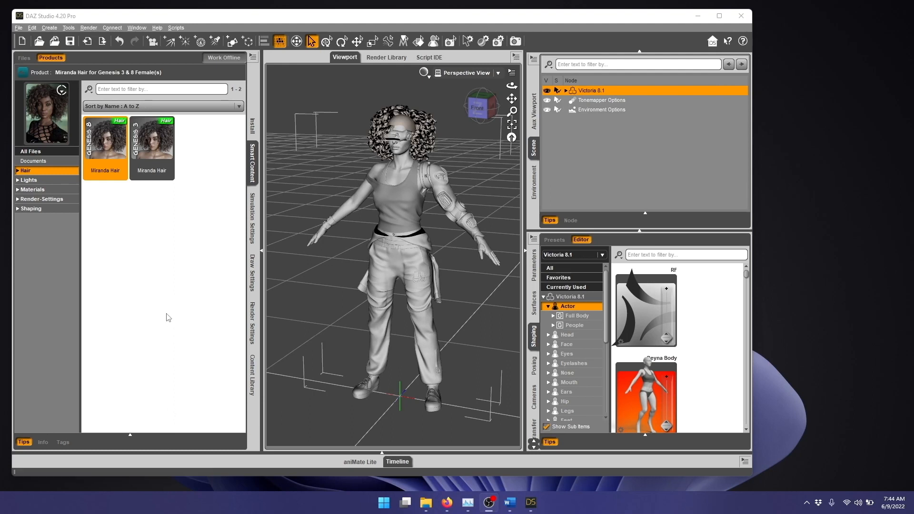
{"action": "mouse_move", "coordinate": [341, 107]}
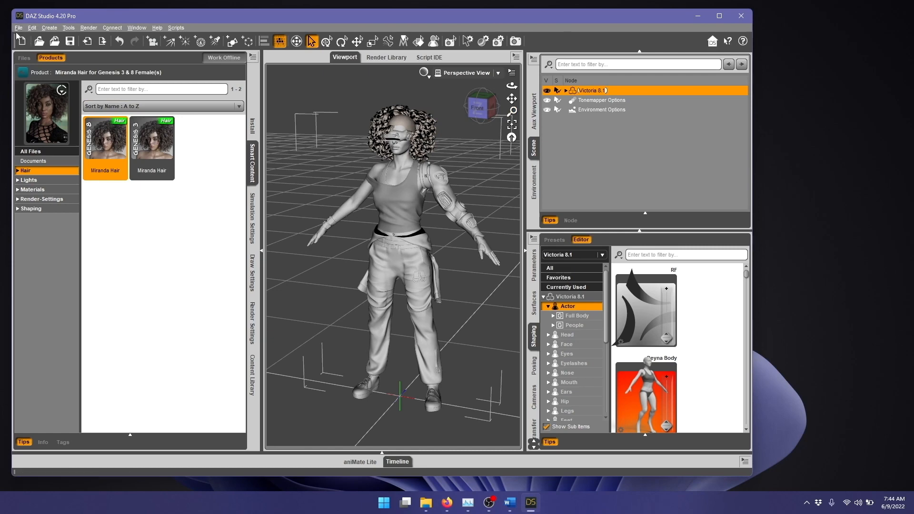
Bring up the Daz to Blender bridge export dialog for Victoria 8.1
{"action": "left_click", "coordinate": [19, 28]}
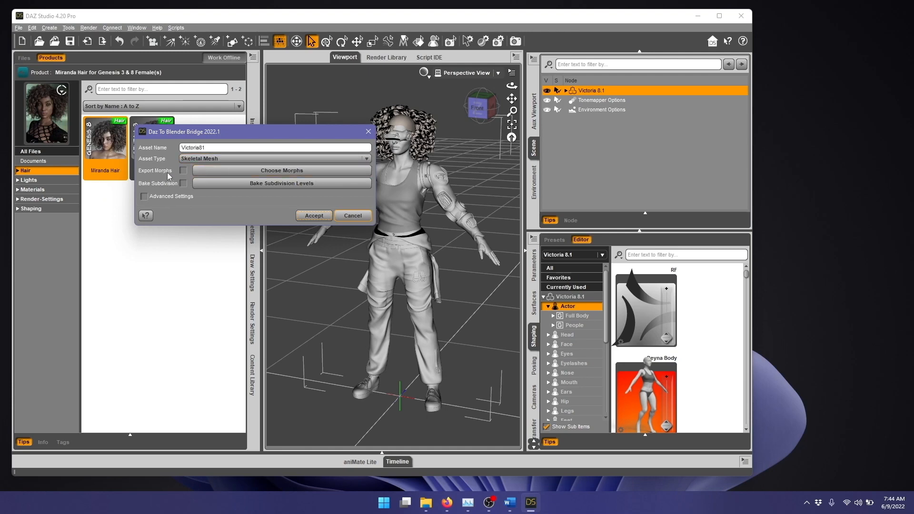
Add the Girl 8, Girl 8 Body and Girl 8 Head morphs for export and accept
{"action": "left_click", "coordinate": [183, 171]}
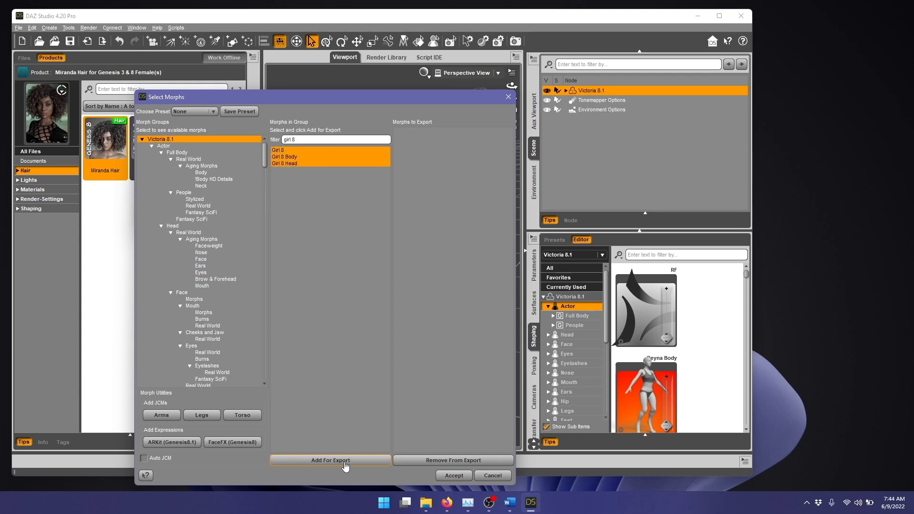
{"action": "left_click", "coordinate": [330, 460]}
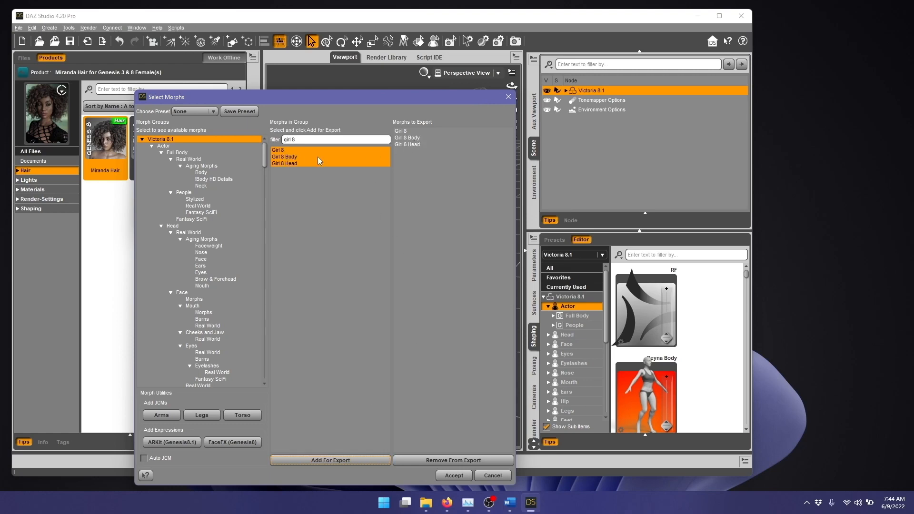
{"action": "left_click", "coordinate": [454, 475]}
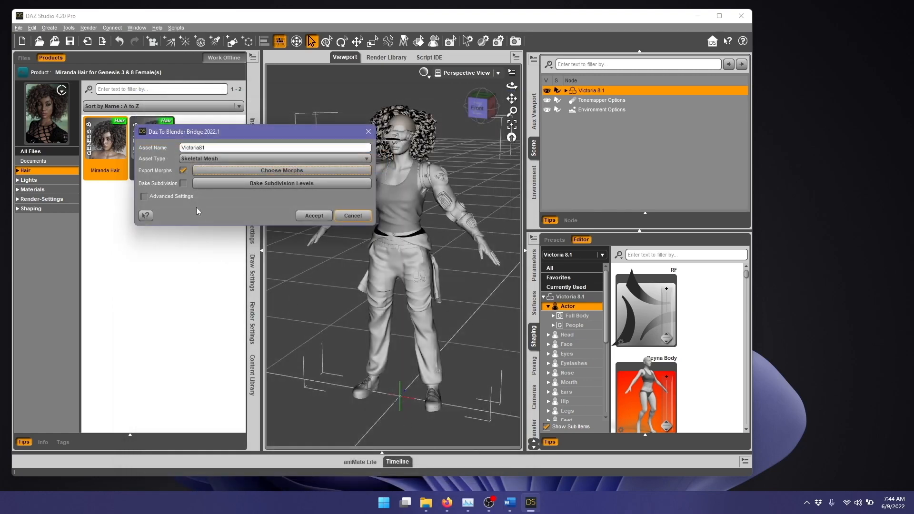
Run the export to Blender and dismiss the completion notice
{"action": "left_click", "coordinate": [313, 215]}
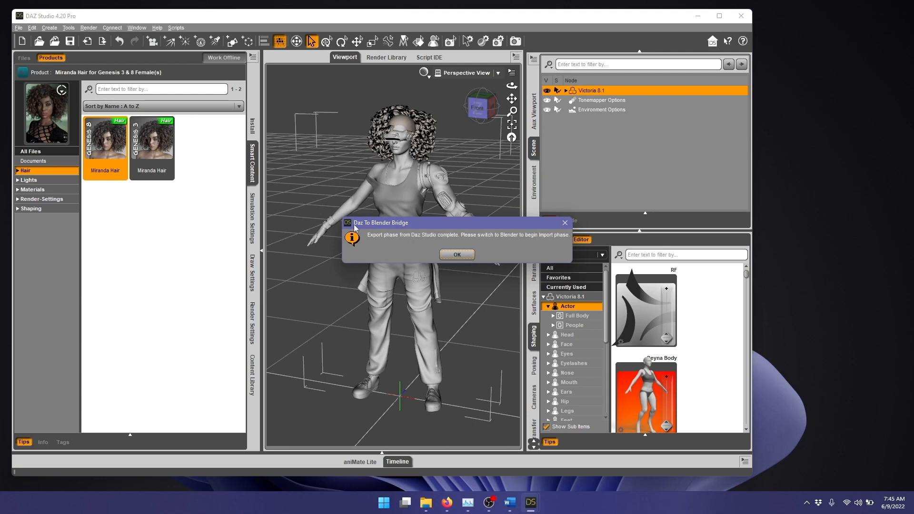
{"action": "left_click", "coordinate": [383, 502]}
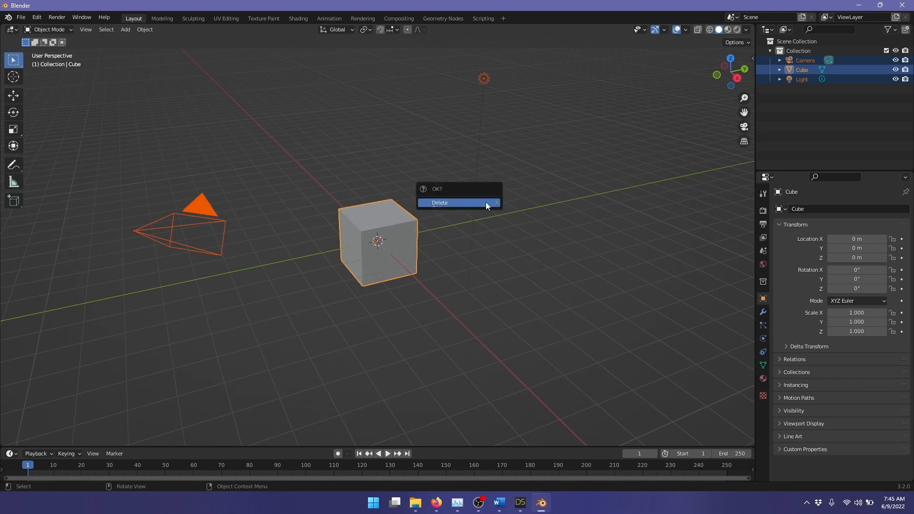
Delete the default camera, cube and light, then save the empty scene as startup file
{"action": "left_click", "coordinate": [440, 202]}
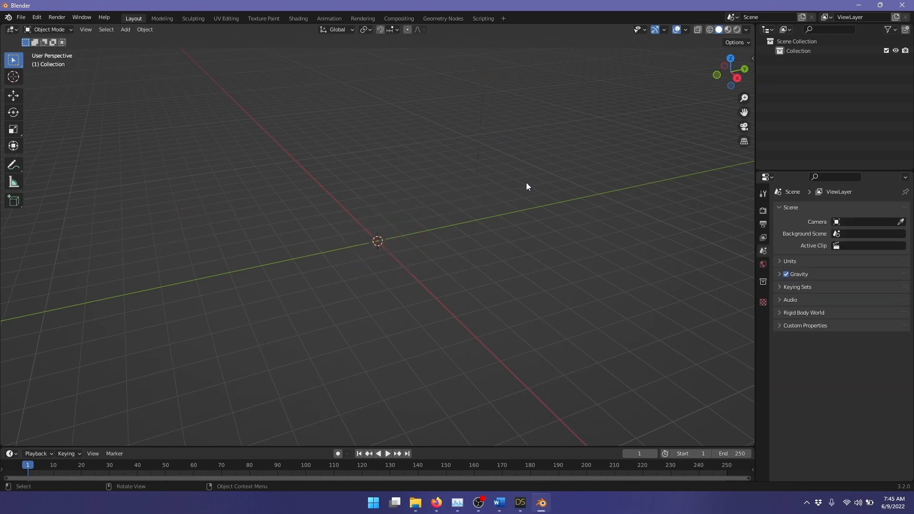
{"action": "mouse_move", "coordinate": [44, 37]}
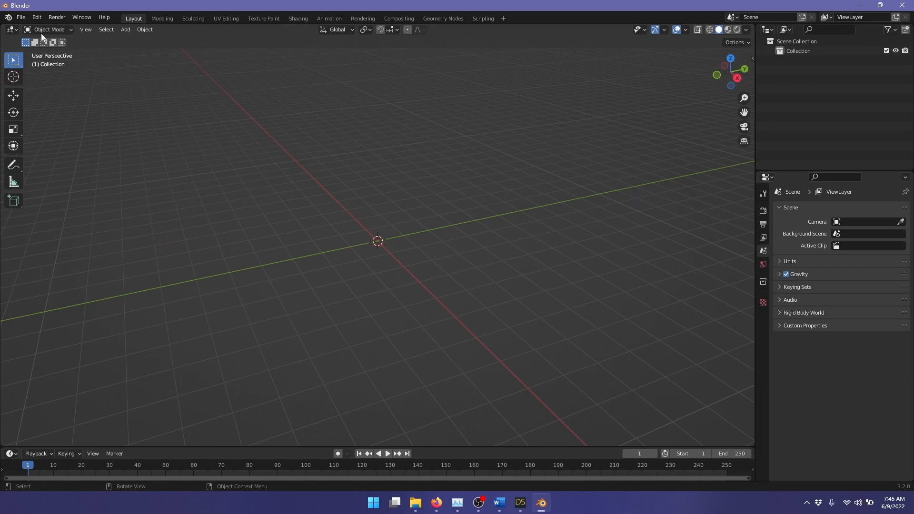
{"action": "left_click", "coordinate": [20, 17]}
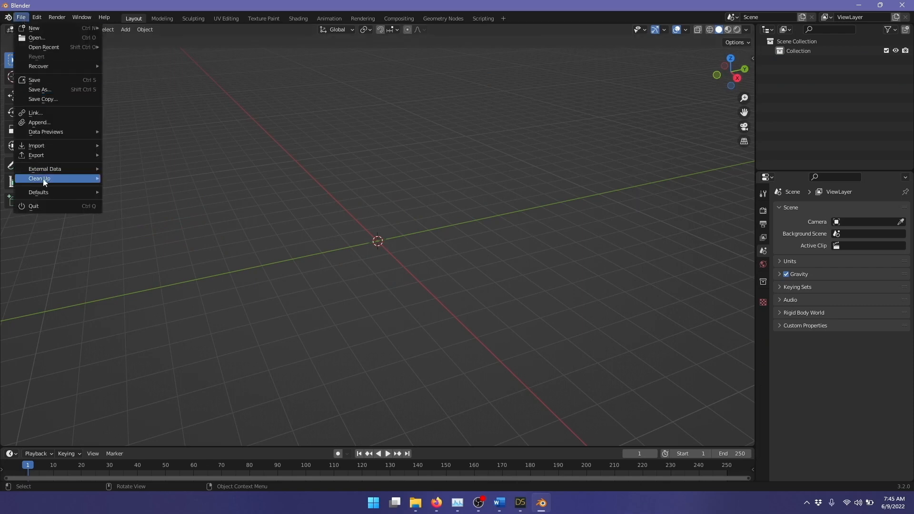
{"action": "left_click", "coordinate": [38, 191]}
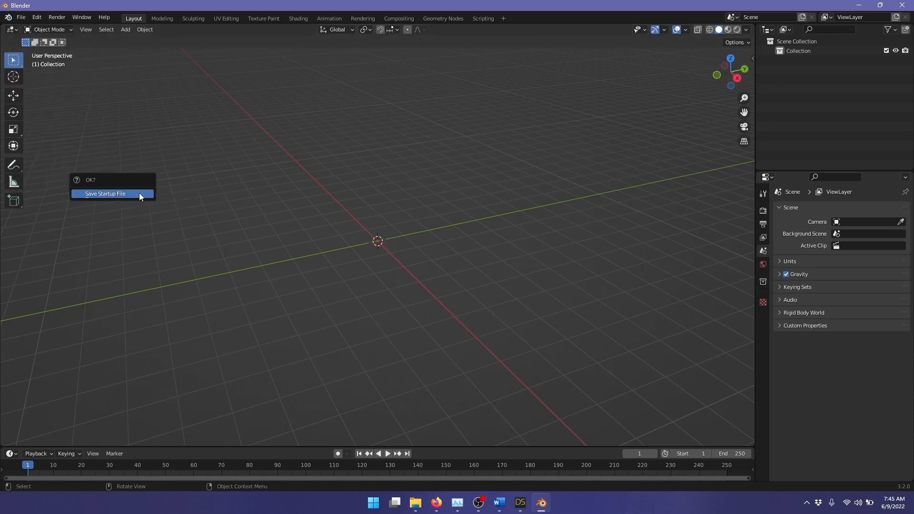
{"action": "left_click", "coordinate": [105, 193]}
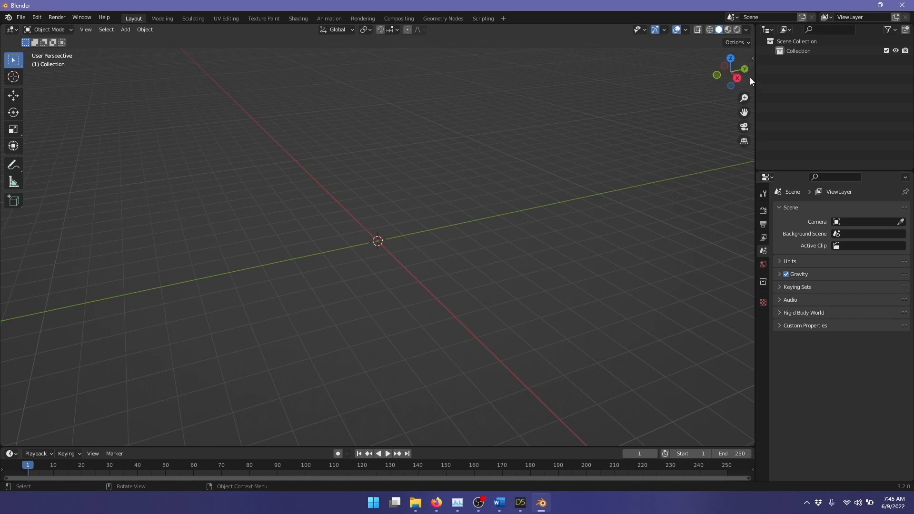
{"action": "mouse_move", "coordinate": [752, 57]}
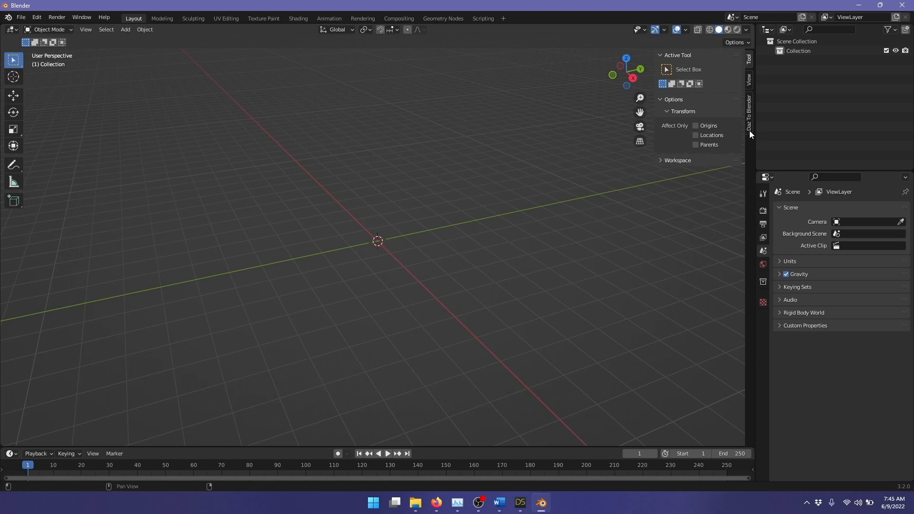
Import the new Genesis 8.1 figure with its rig from the Daz To Blender panel
{"action": "left_click", "coordinate": [749, 113]}
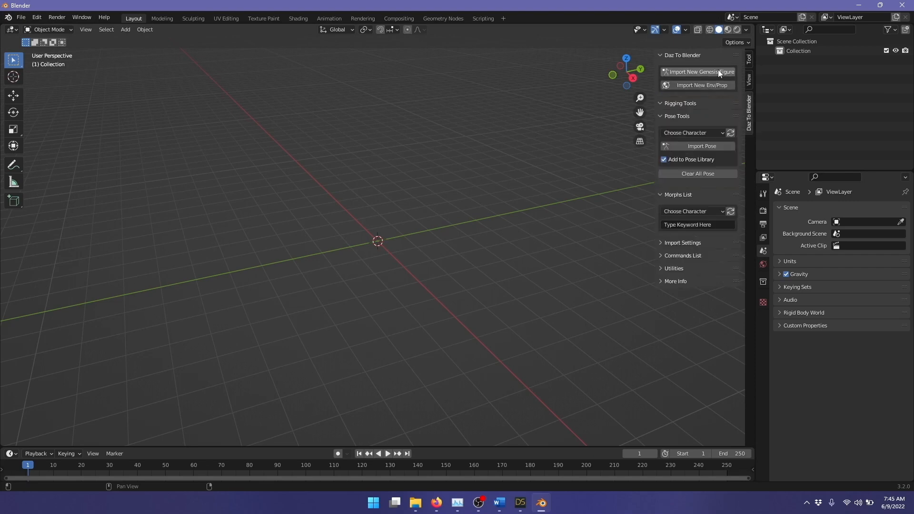
{"action": "mouse_move", "coordinate": [698, 72]}
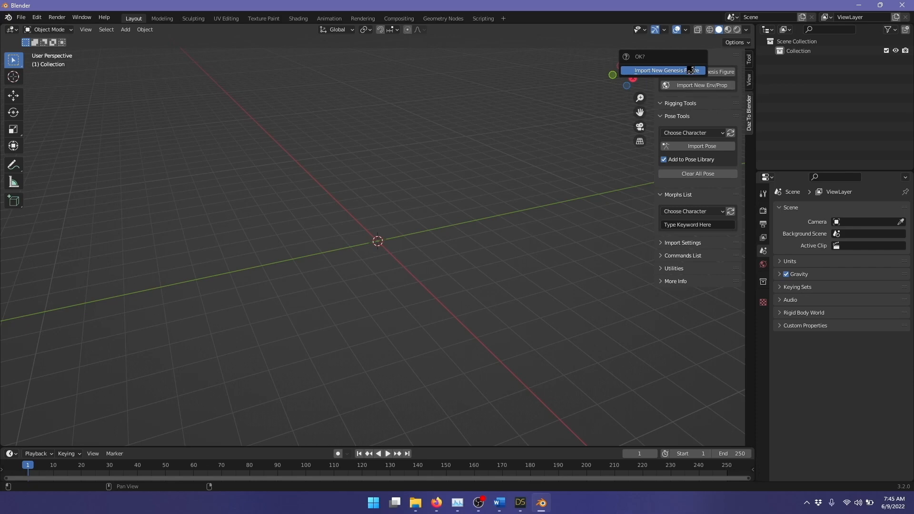
{"action": "left_click", "coordinate": [662, 70]}
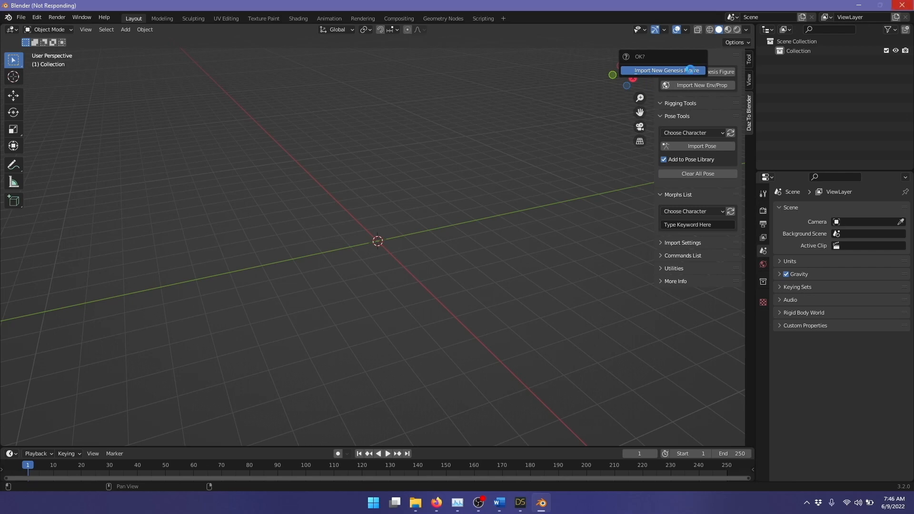
{"action": "left_click", "coordinate": [665, 70]}
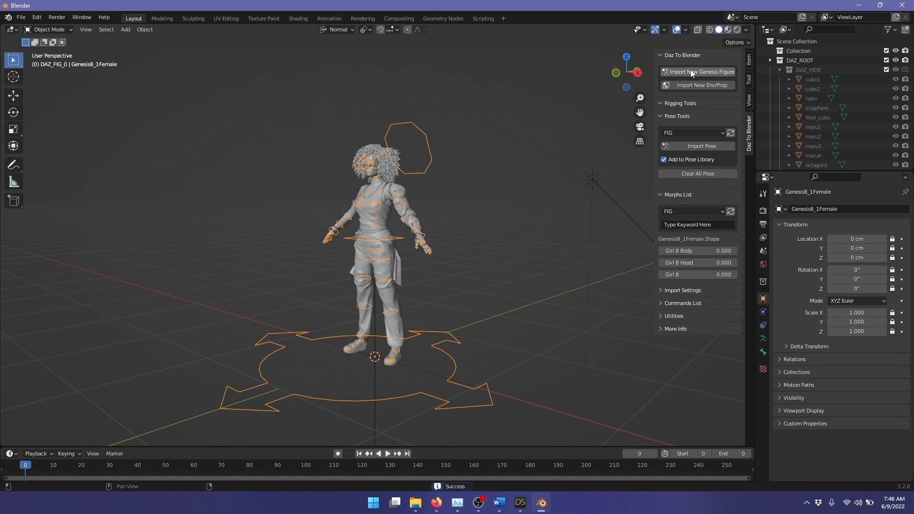
{"action": "mouse_move", "coordinate": [666, 261]}
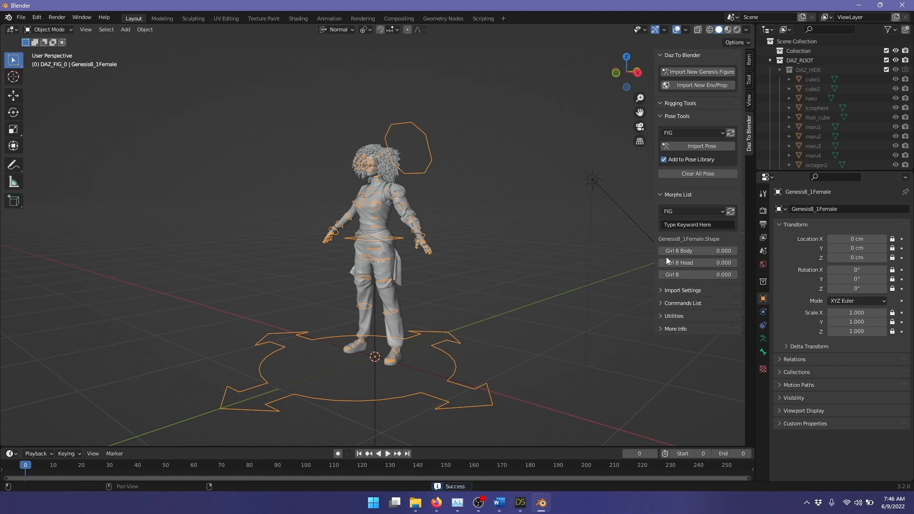
{"action": "mouse_move", "coordinate": [687, 196]}
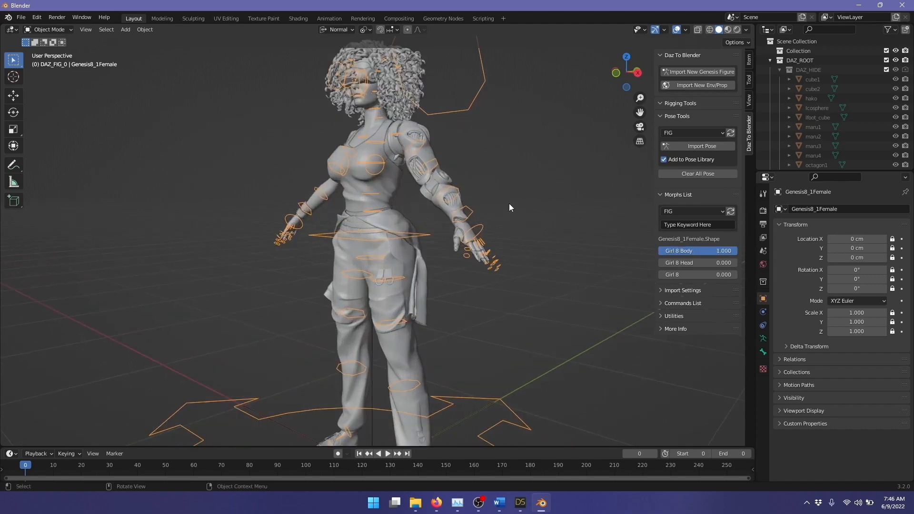
{"action": "mouse_move", "coordinate": [371, 95]}
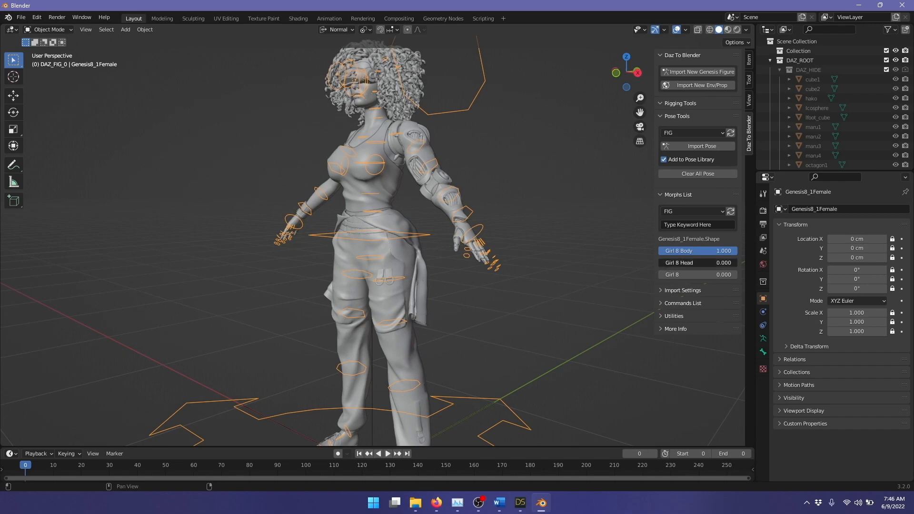
Try the Girl 8 morph on the figure from the Morphs List
{"action": "left_click", "coordinate": [697, 263]}
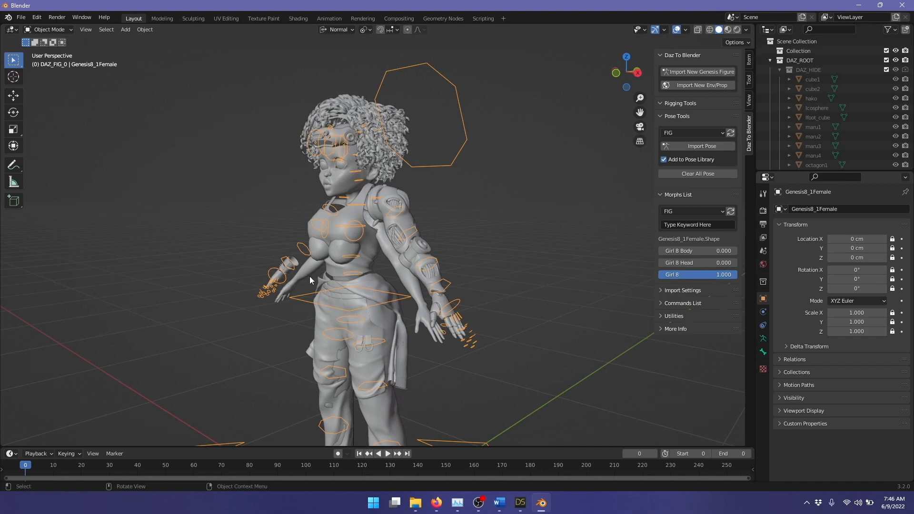
{"action": "mouse_move", "coordinate": [346, 162]}
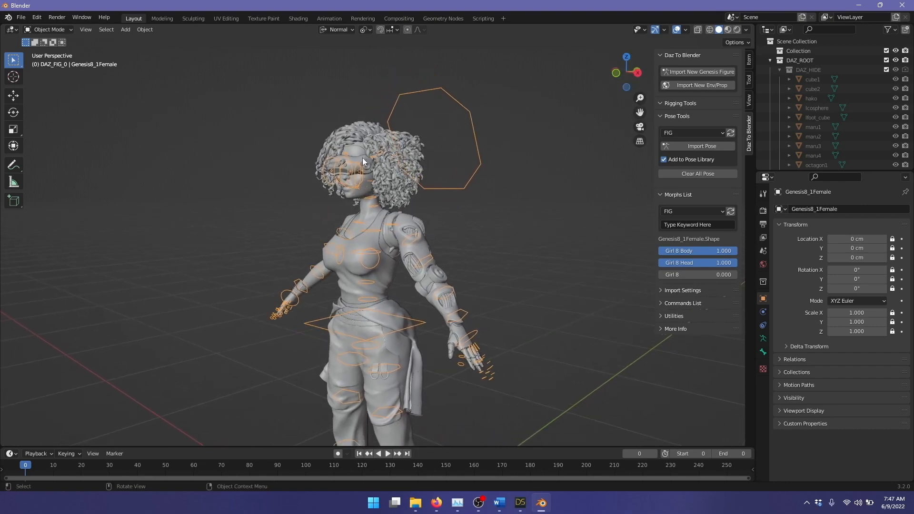
{"action": "left_click", "coordinate": [350, 164]}
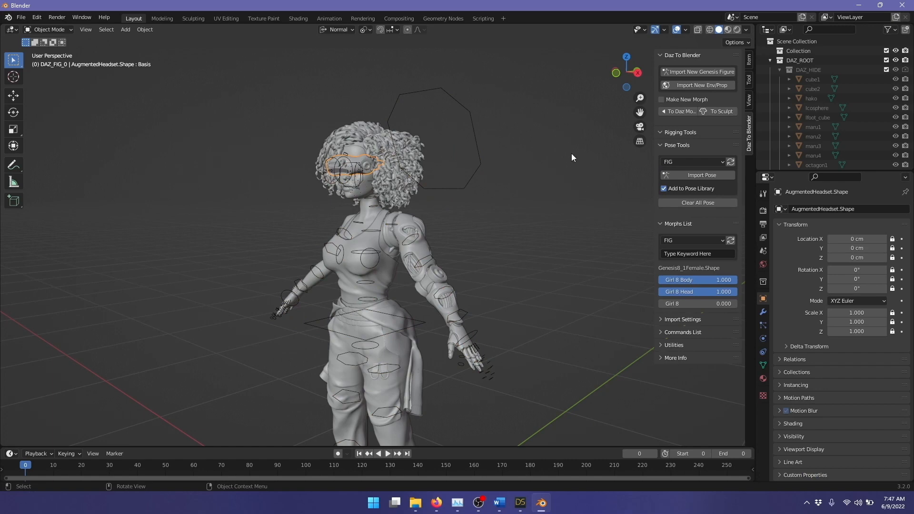
{"action": "mouse_move", "coordinate": [528, 192]}
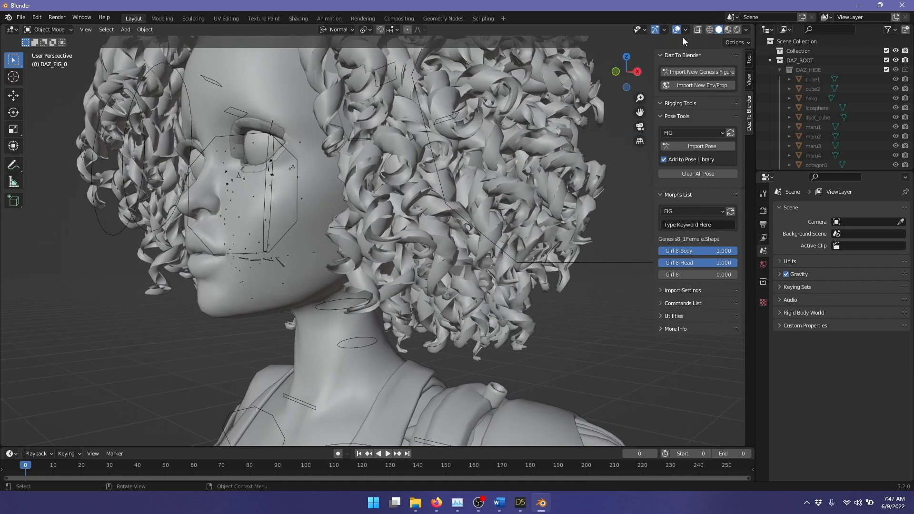
Enable the Wireframe viewport overlay to reveal the face and hair topology
{"action": "left_click", "coordinate": [685, 29]}
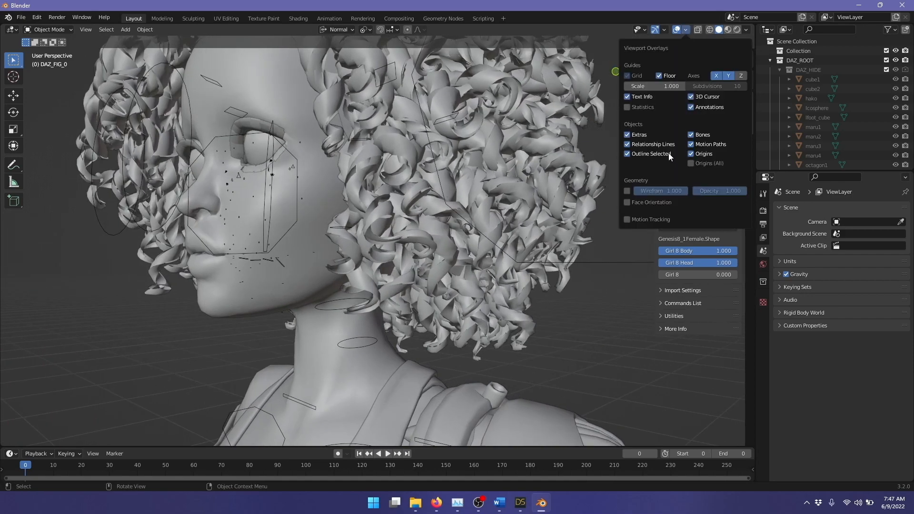
{"action": "left_click", "coordinate": [627, 191]}
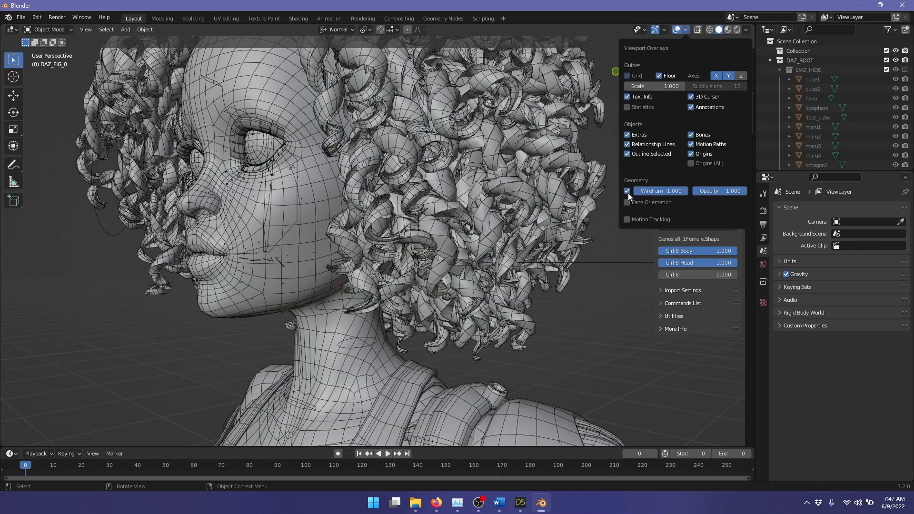
{"action": "left_click", "coordinate": [691, 134]}
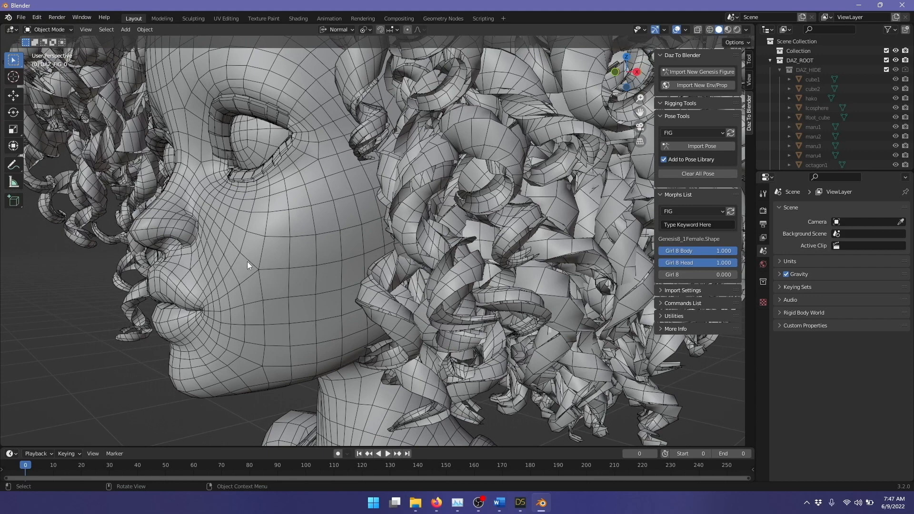
{"action": "mouse_move", "coordinate": [299, 224]}
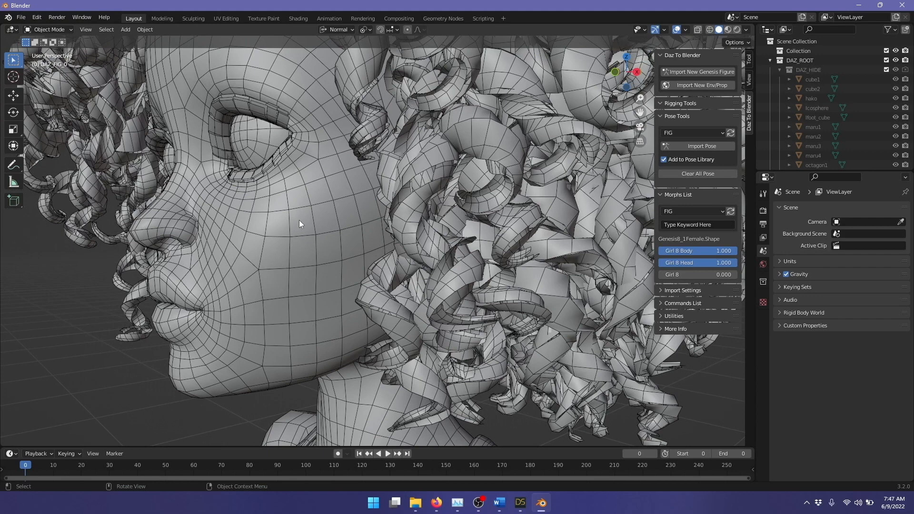
{"action": "mouse_move", "coordinate": [361, 274]}
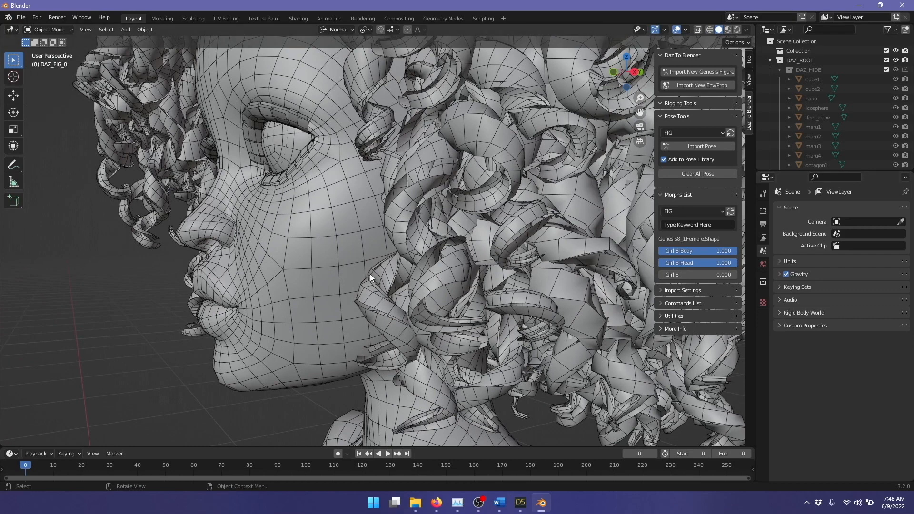
{"action": "mouse_move", "coordinate": [266, 279]}
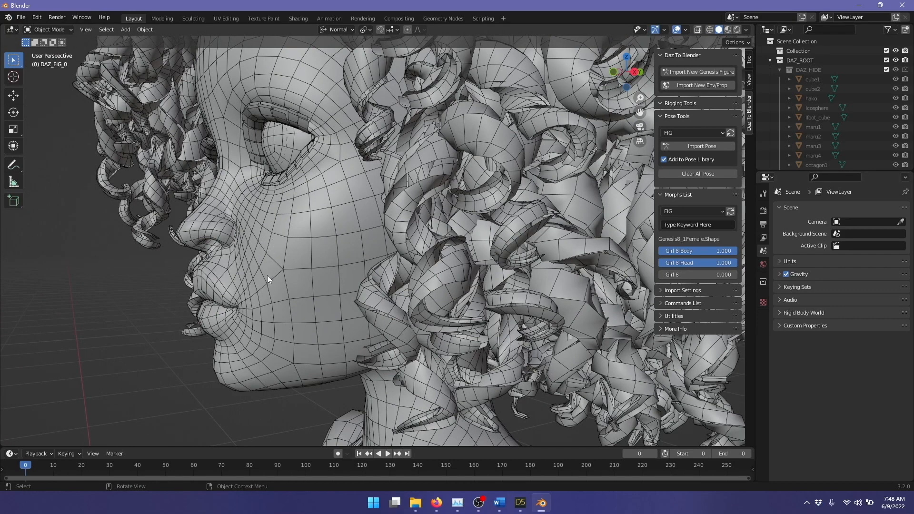
Select the face mesh and make its Subdivision modifier active in Modifier Properties
{"action": "left_click", "coordinate": [268, 262]}
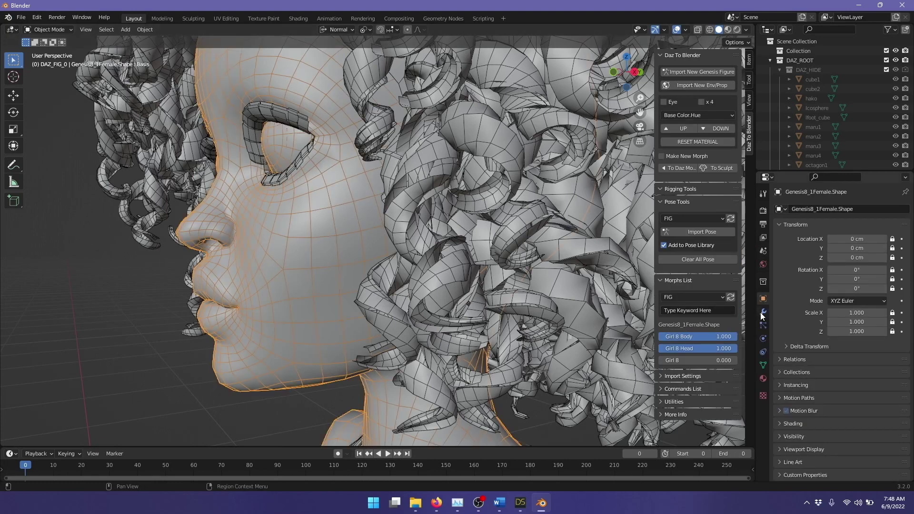
{"action": "left_click", "coordinate": [763, 298]}
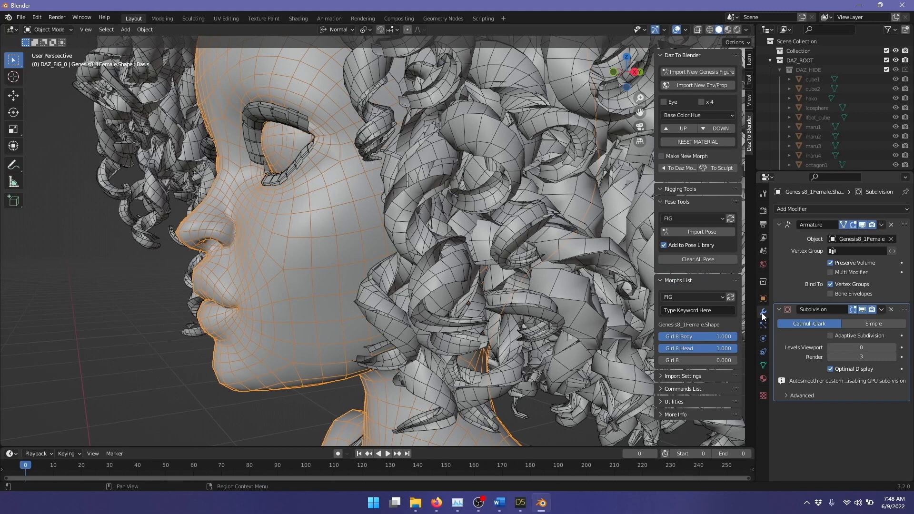
{"action": "left_click", "coordinate": [813, 309]}
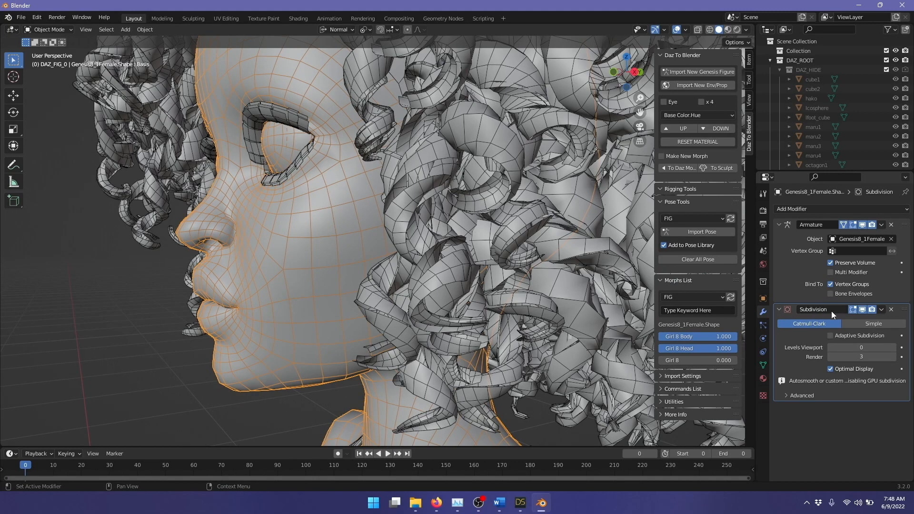
{"action": "mouse_move", "coordinate": [807, 327]}
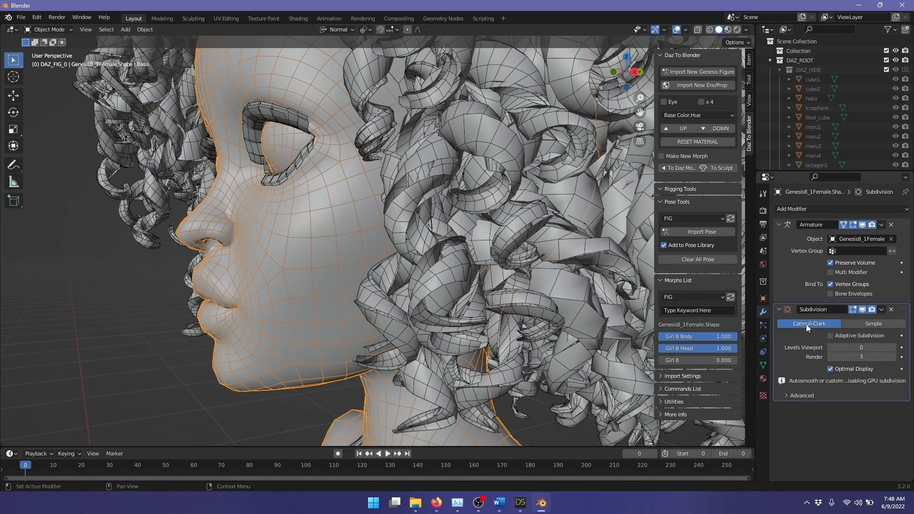
{"action": "mouse_move", "coordinate": [798, 350]}
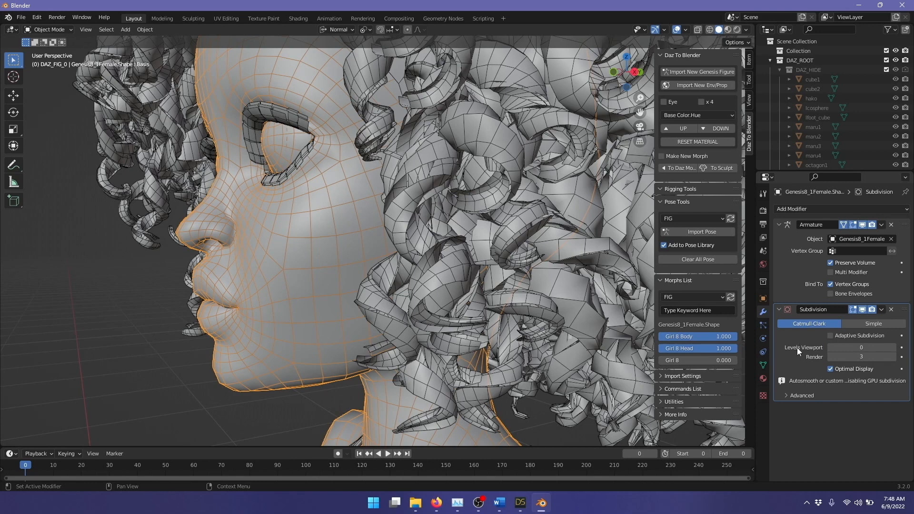
{"action": "mouse_move", "coordinate": [892, 359]}
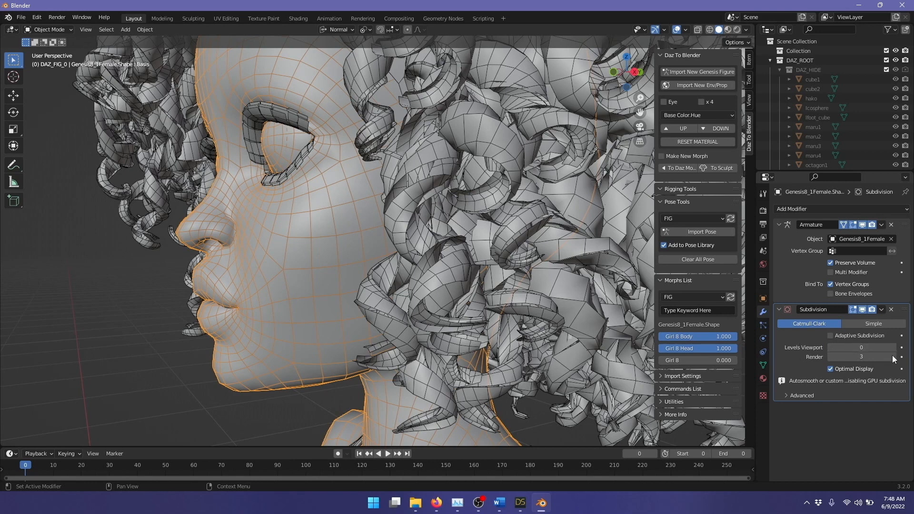
Set the face's Subdivision viewport level to 1 with Optimal Display off
{"action": "left_click", "coordinate": [898, 347]}
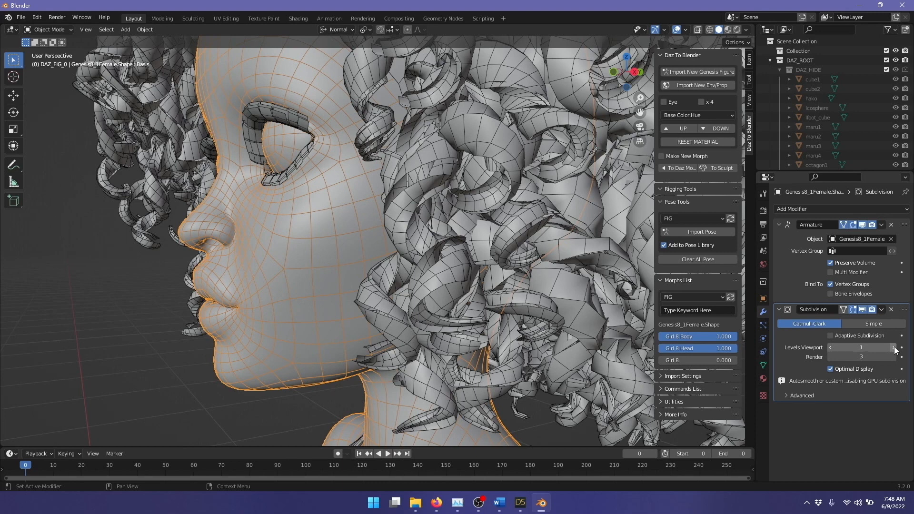
{"action": "mouse_move", "coordinate": [855, 368]}
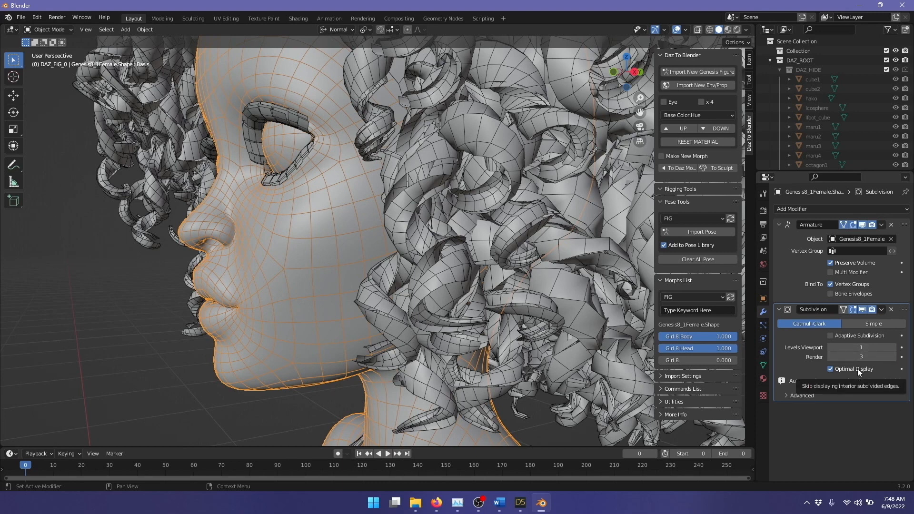
{"action": "left_click", "coordinate": [831, 368]}
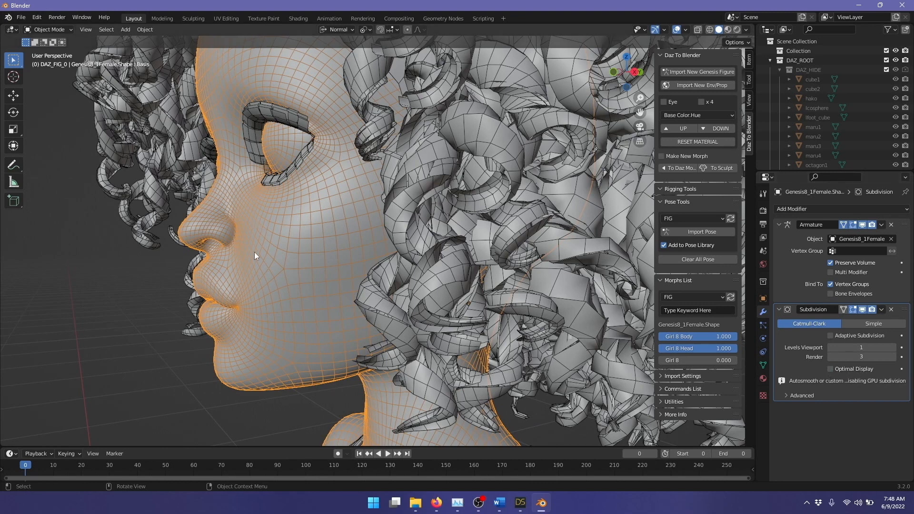
{"action": "mouse_move", "coordinate": [233, 187]}
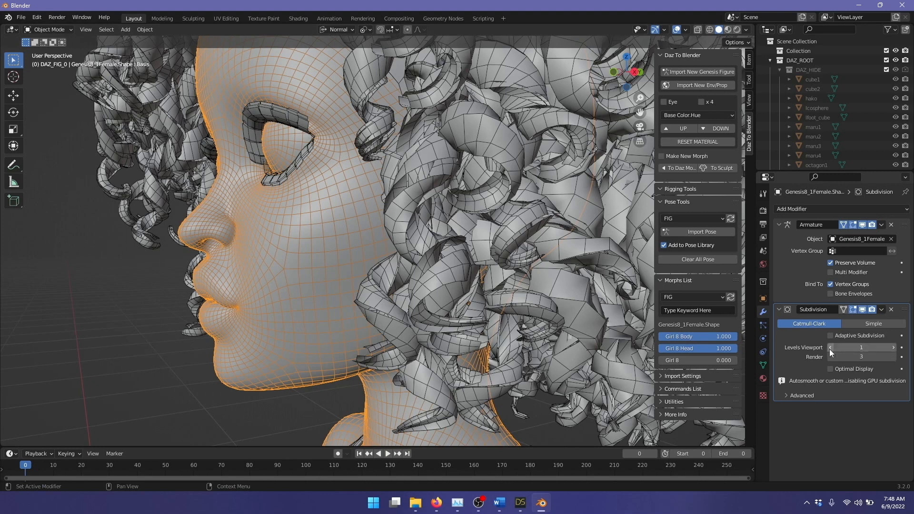
{"action": "left_click", "coordinate": [831, 348]}
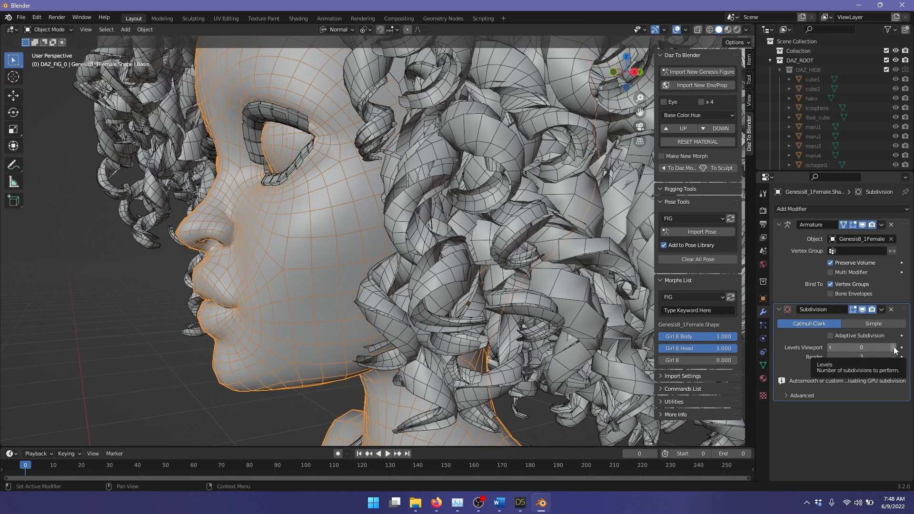
{"action": "left_click", "coordinate": [898, 347]}
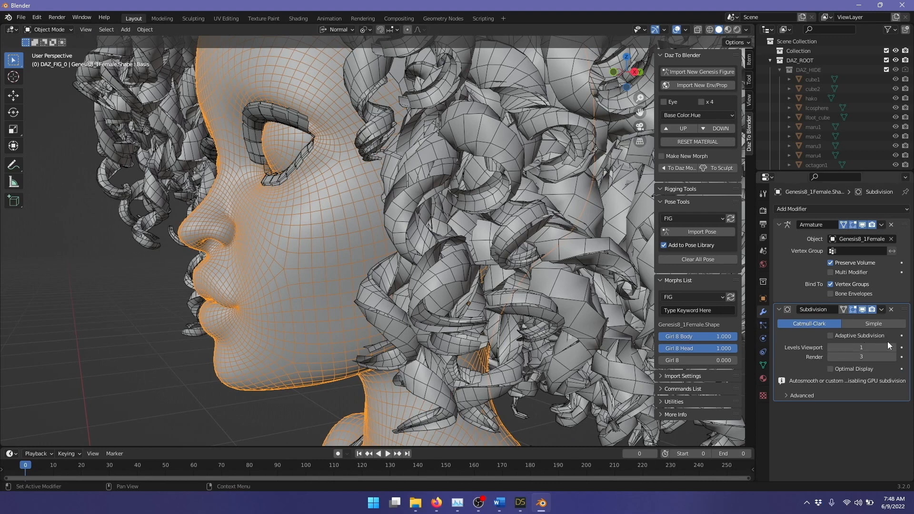
Raise the face's Subdivision viewport level to 2 for a denser preview
{"action": "left_click", "coordinate": [900, 347]}
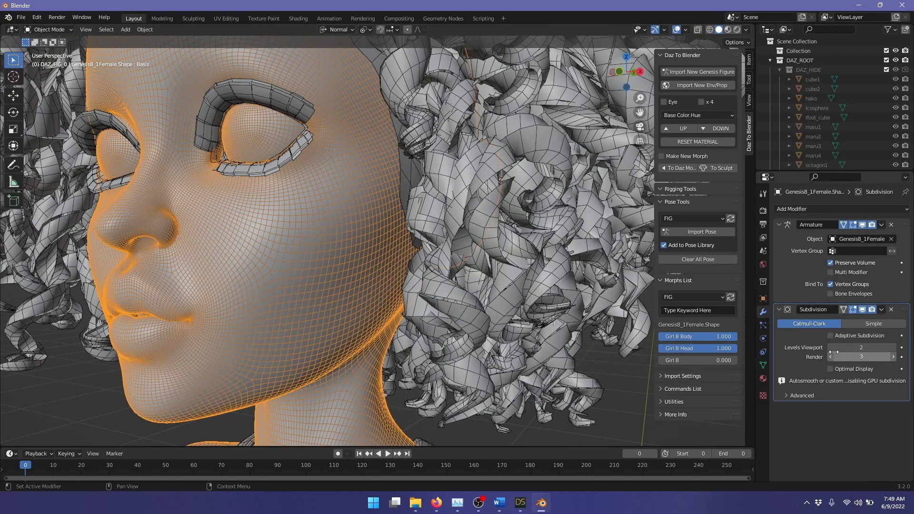
{"action": "left_click", "coordinate": [831, 348]}
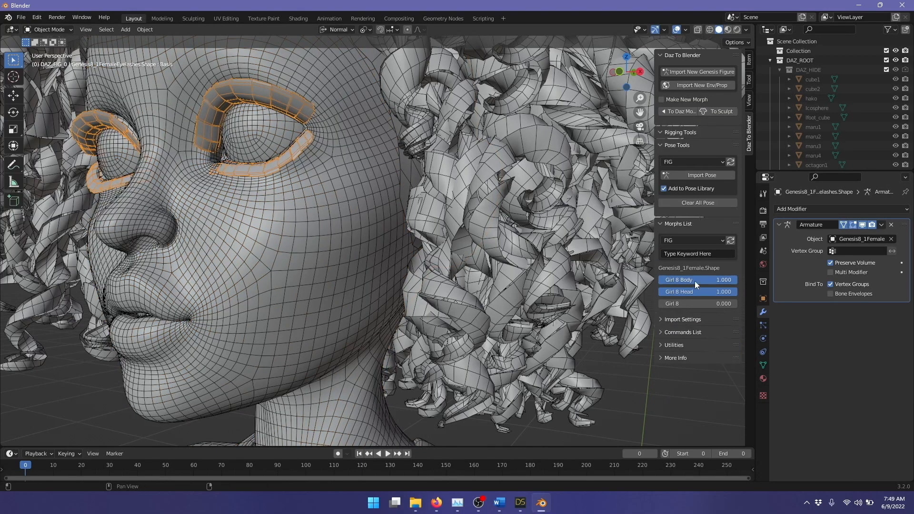
Add a Subdivision Surface modifier (Generate) to the eyelashes
{"action": "left_click", "coordinate": [820, 217]}
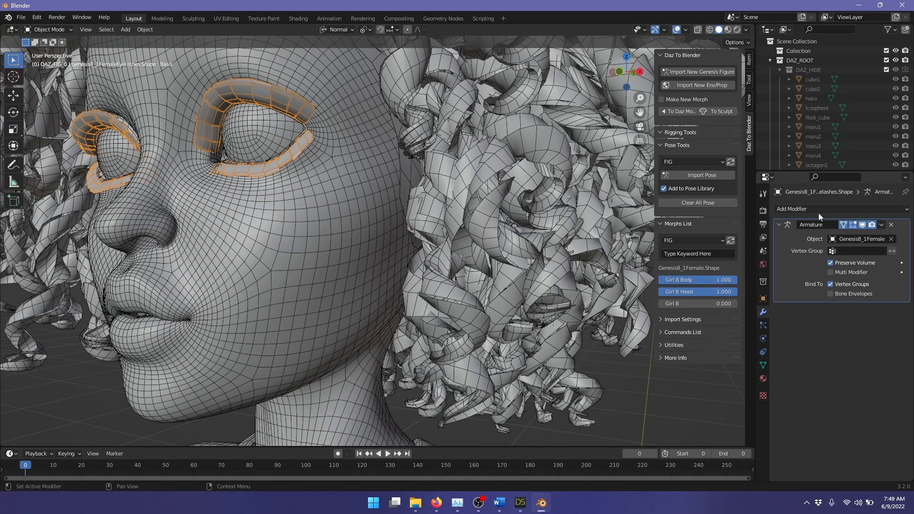
{"action": "mouse_move", "coordinate": [806, 223]}
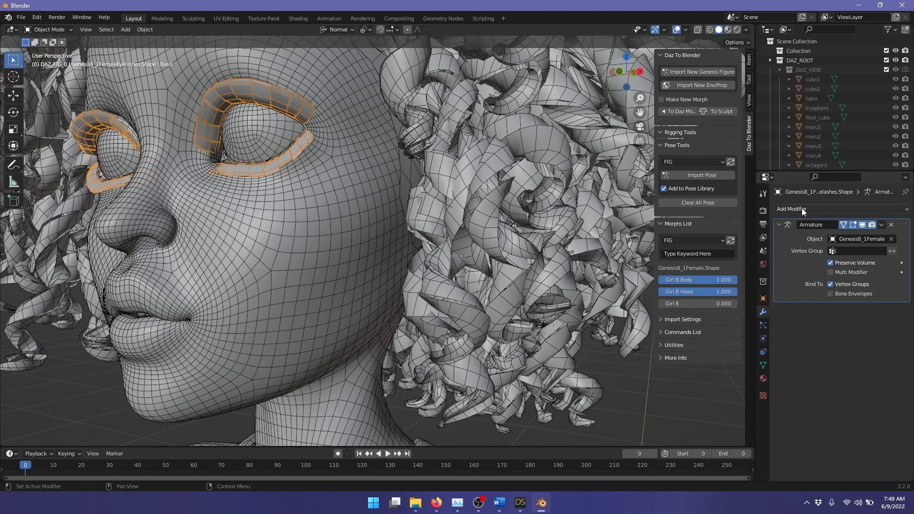
{"action": "left_click", "coordinate": [793, 209]}
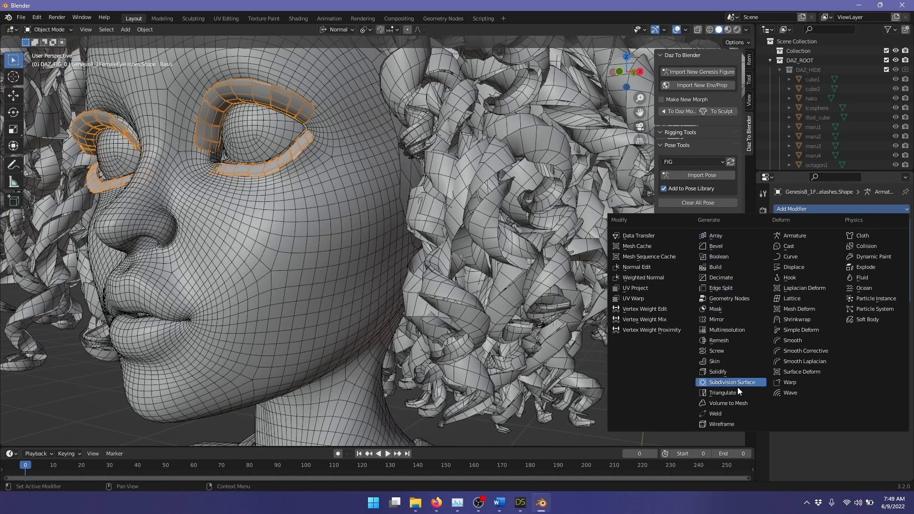
{"action": "left_click", "coordinate": [731, 382]}
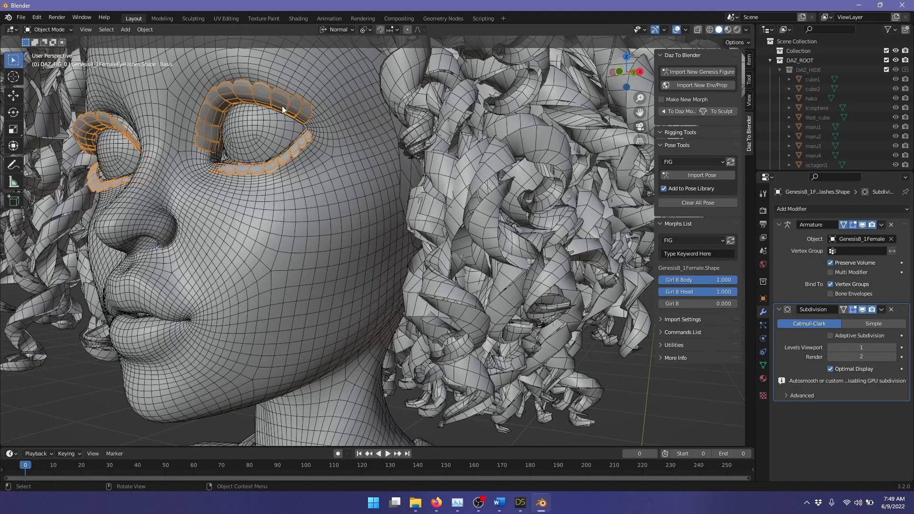
{"action": "mouse_move", "coordinate": [688, 148]}
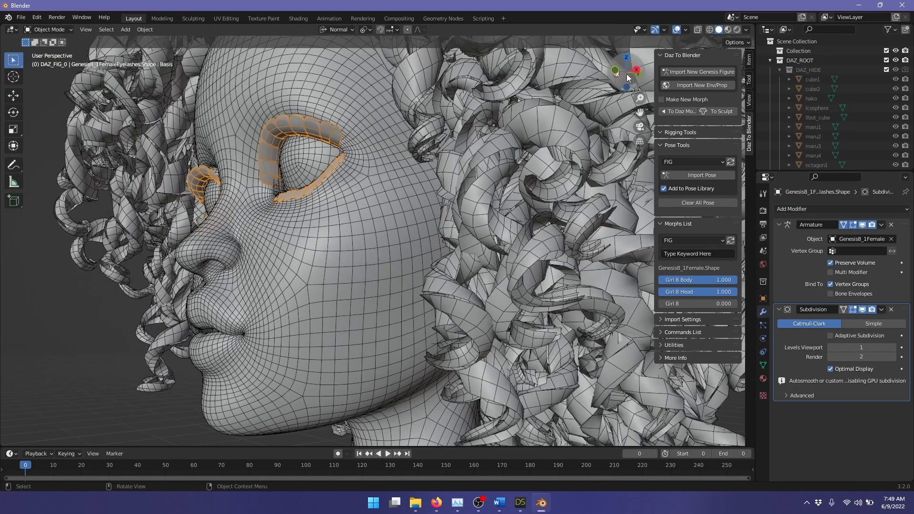
Turn off Optimal Display on the eyelash Subdivision modifier and settle Levels Viewport at 1
{"action": "left_click", "coordinate": [831, 368]}
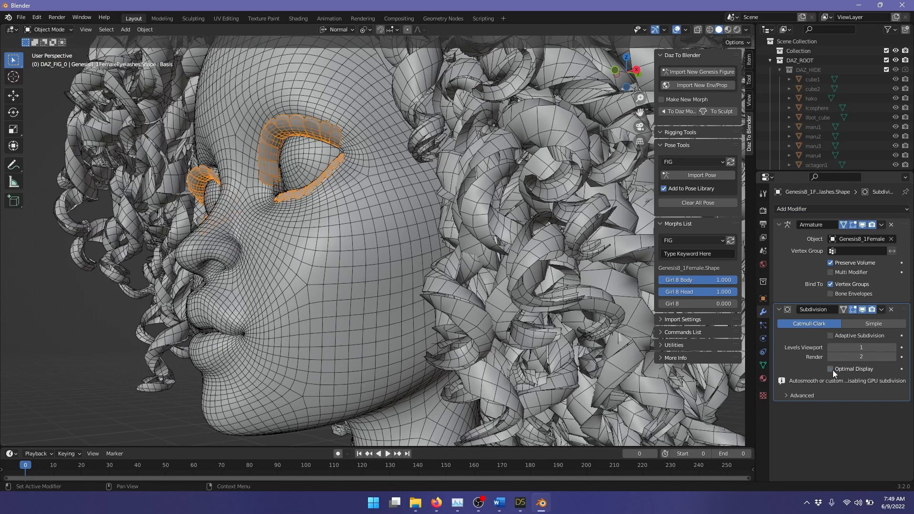
{"action": "mouse_move", "coordinate": [835, 364]}
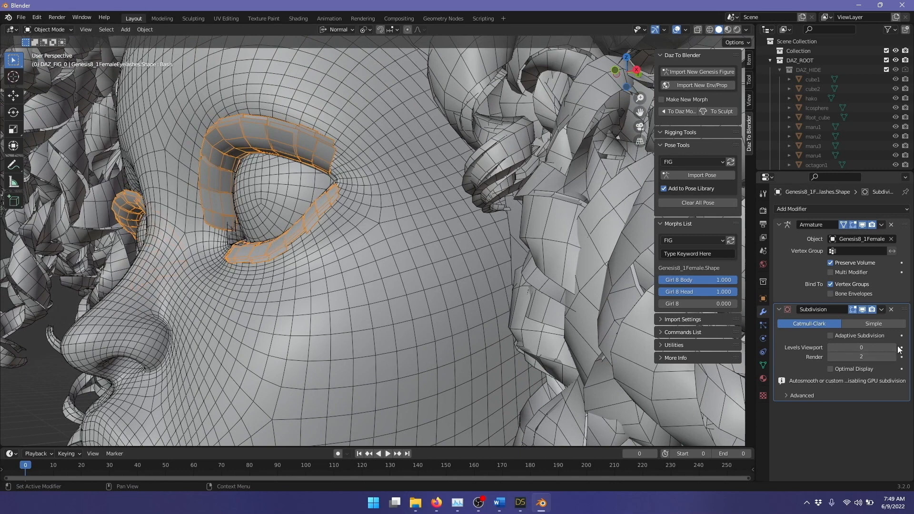
{"action": "left_click", "coordinate": [902, 347]}
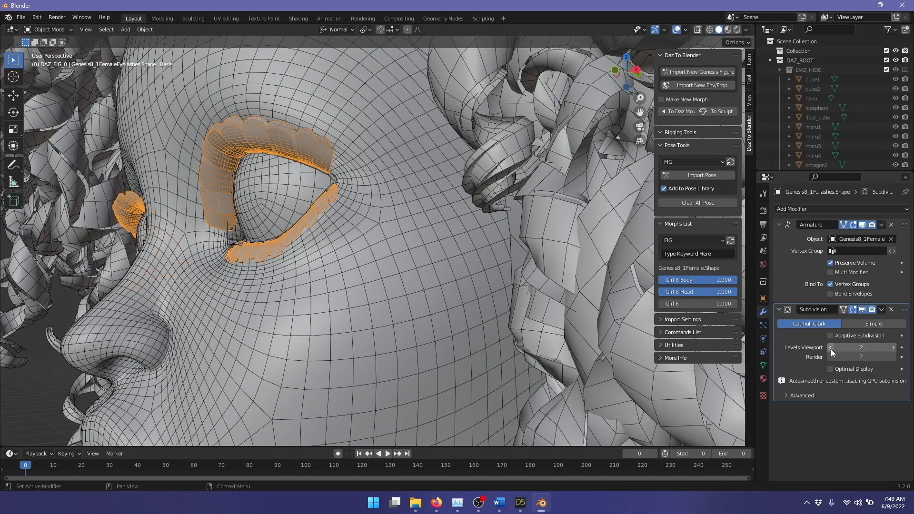
{"action": "left_click", "coordinate": [830, 347]}
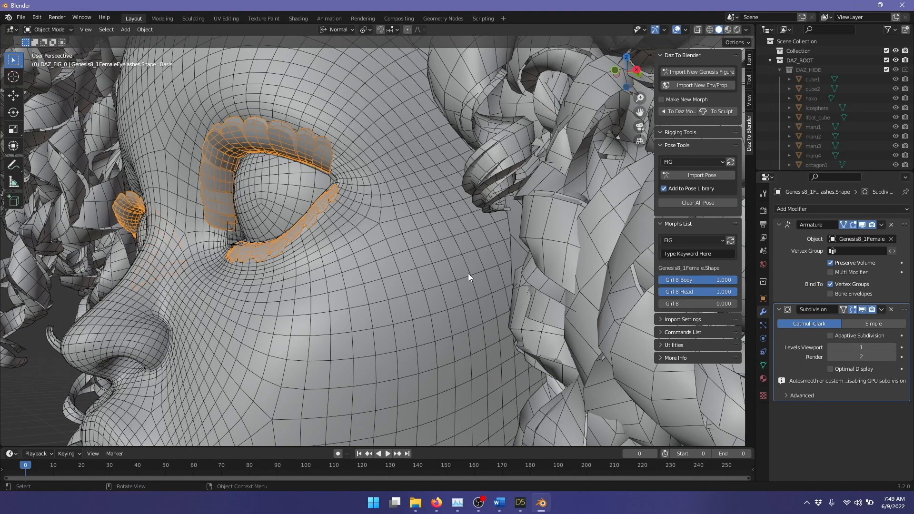
{"action": "scroll", "scroll_direction": "down", "scroll_amount": 3}
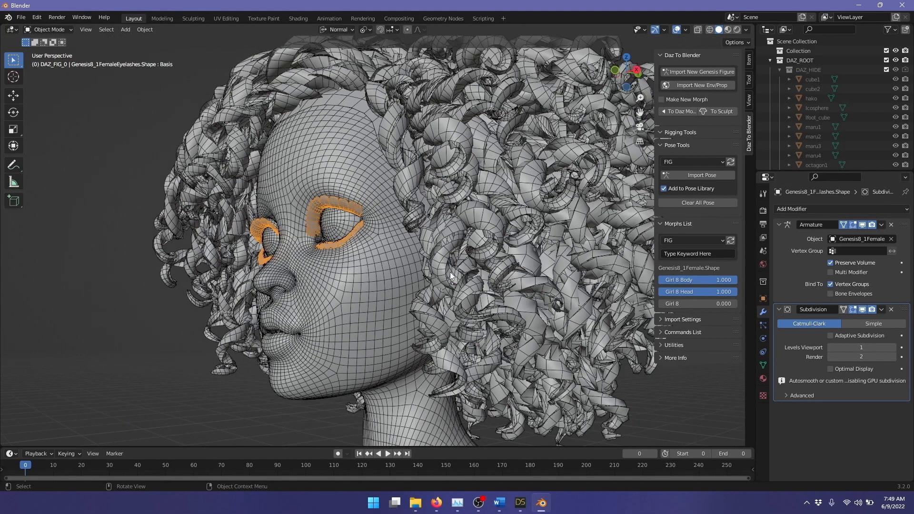
{"action": "mouse_move", "coordinate": [626, 76]}
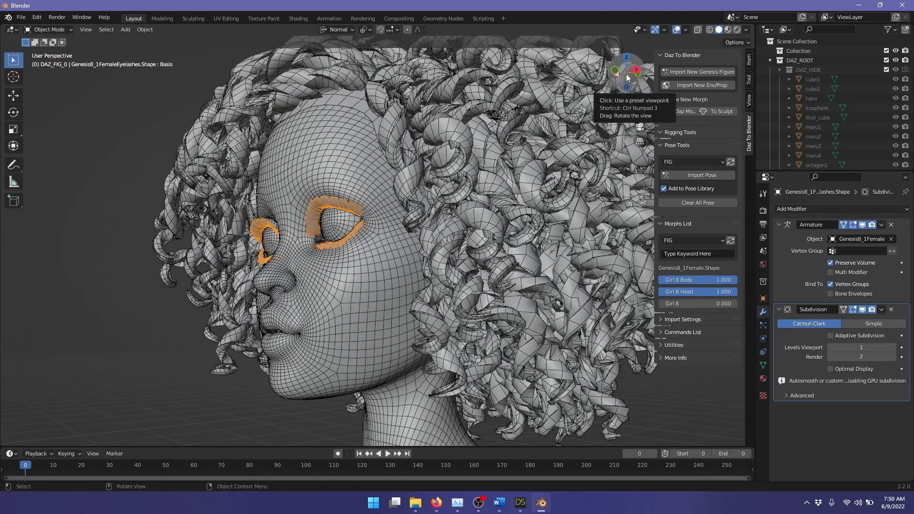
{"action": "mouse_move", "coordinate": [417, 124]}
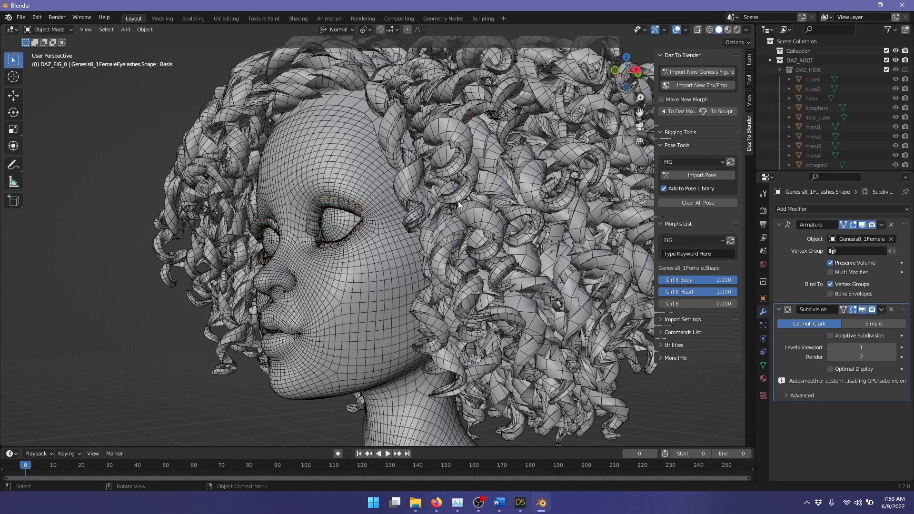
{"action": "mouse_move", "coordinate": [346, 227]}
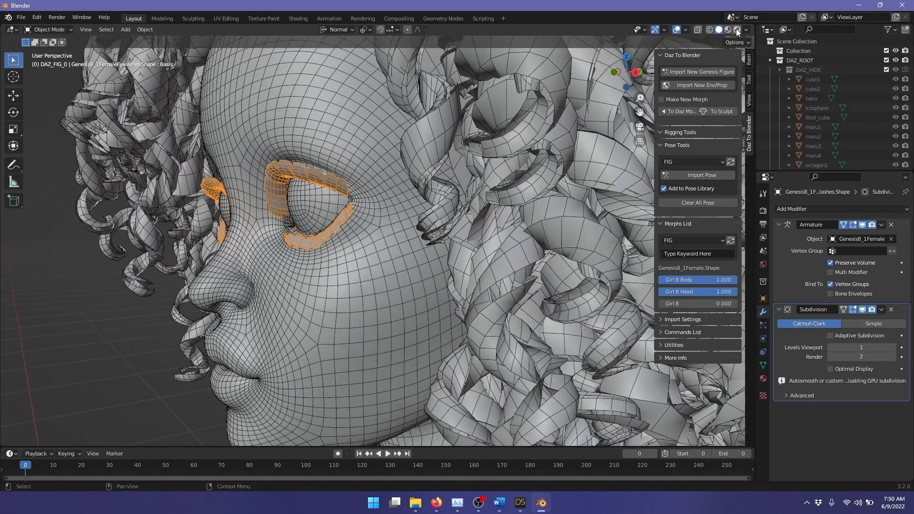
Preview the figure in Rendered shading, then return to Solid shading without the wireframe overlay
{"action": "left_click", "coordinate": [700, 30]}
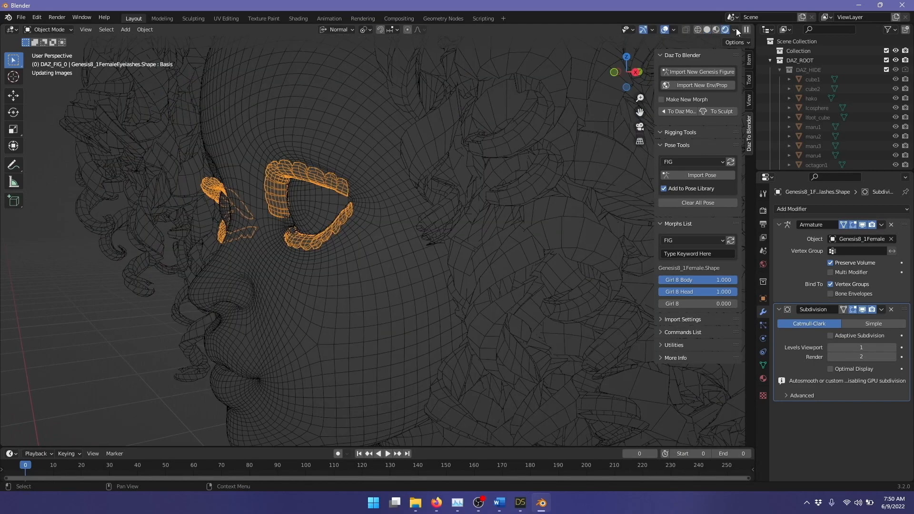
{"action": "left_click", "coordinate": [726, 30]}
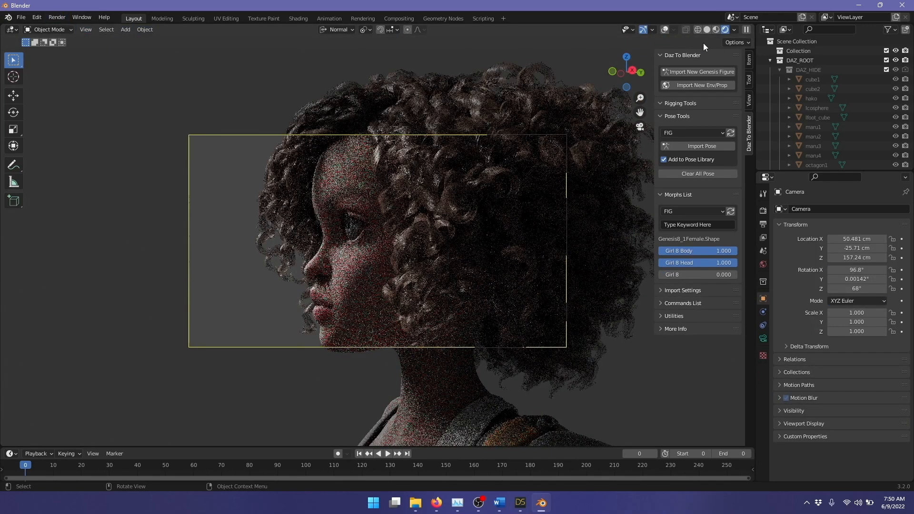
{"action": "left_click", "coordinate": [718, 29]}
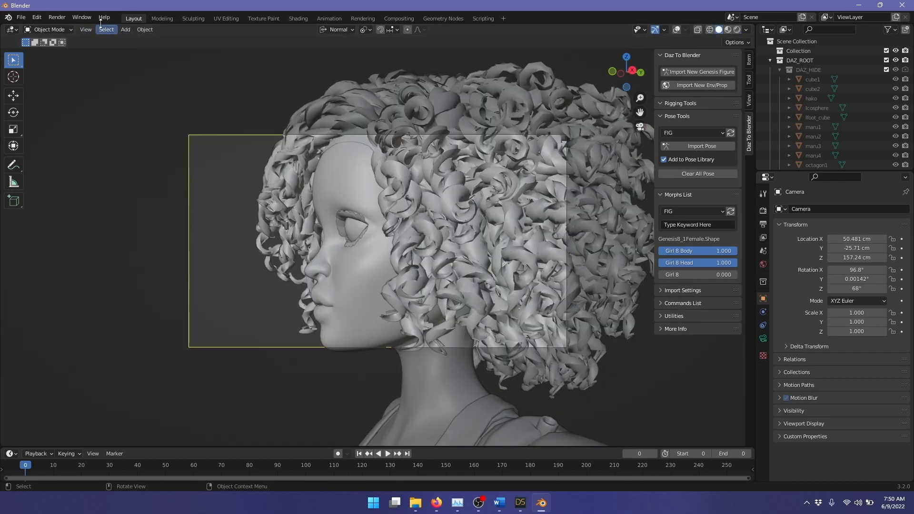